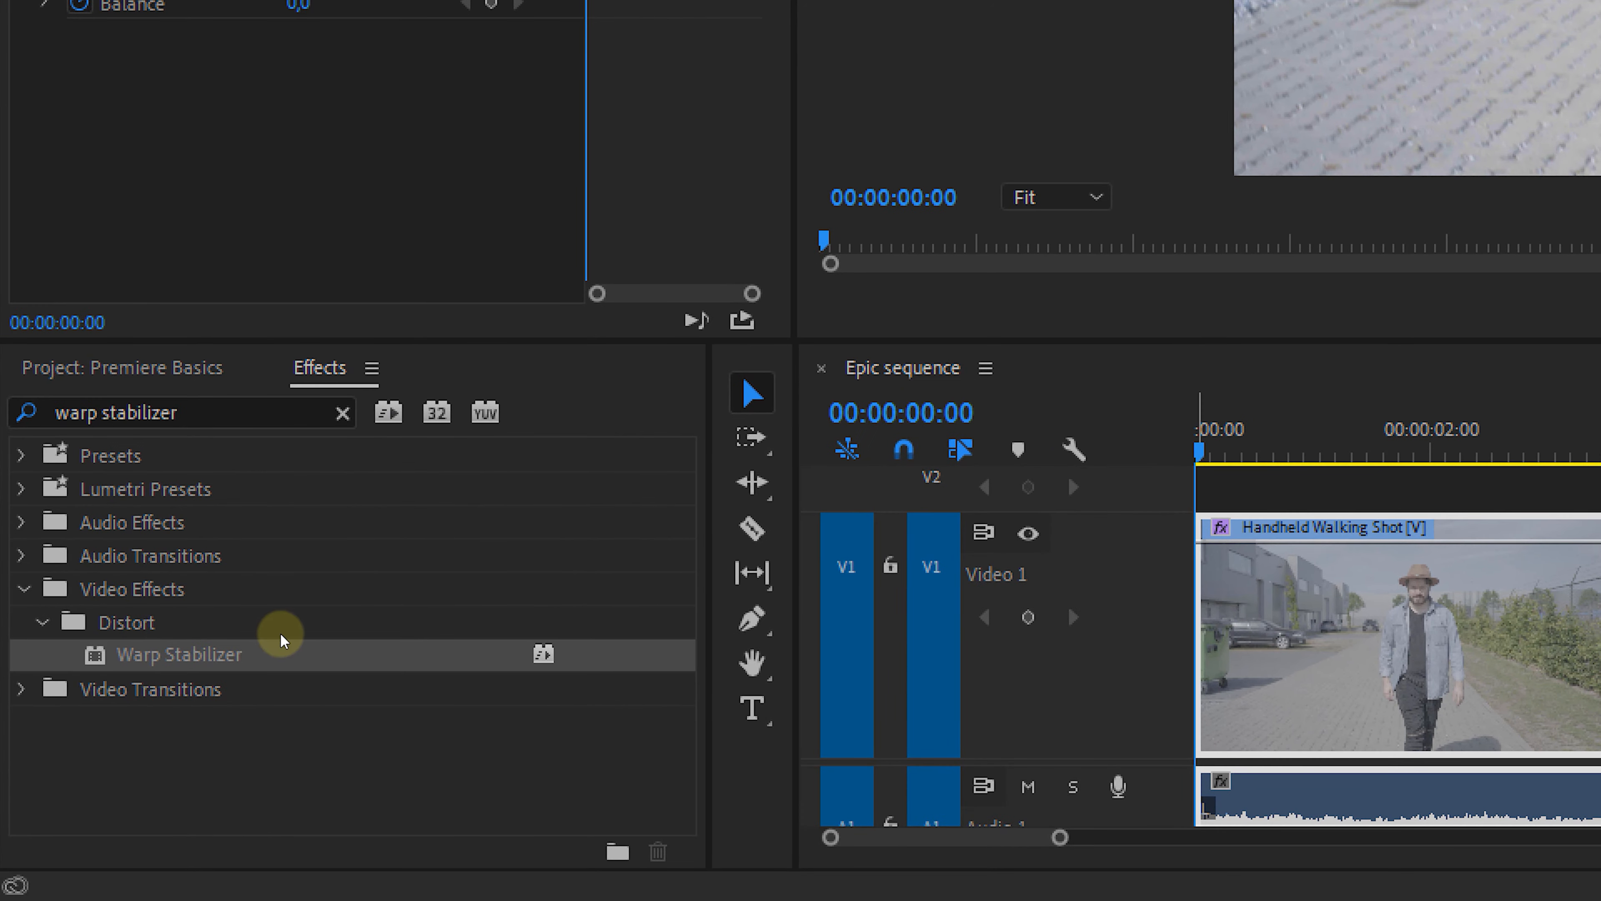
Apply Warp Stabilizer to the Handheld Walking Shot clip in the Epic sequence
drag(178, 654, 1360, 707)
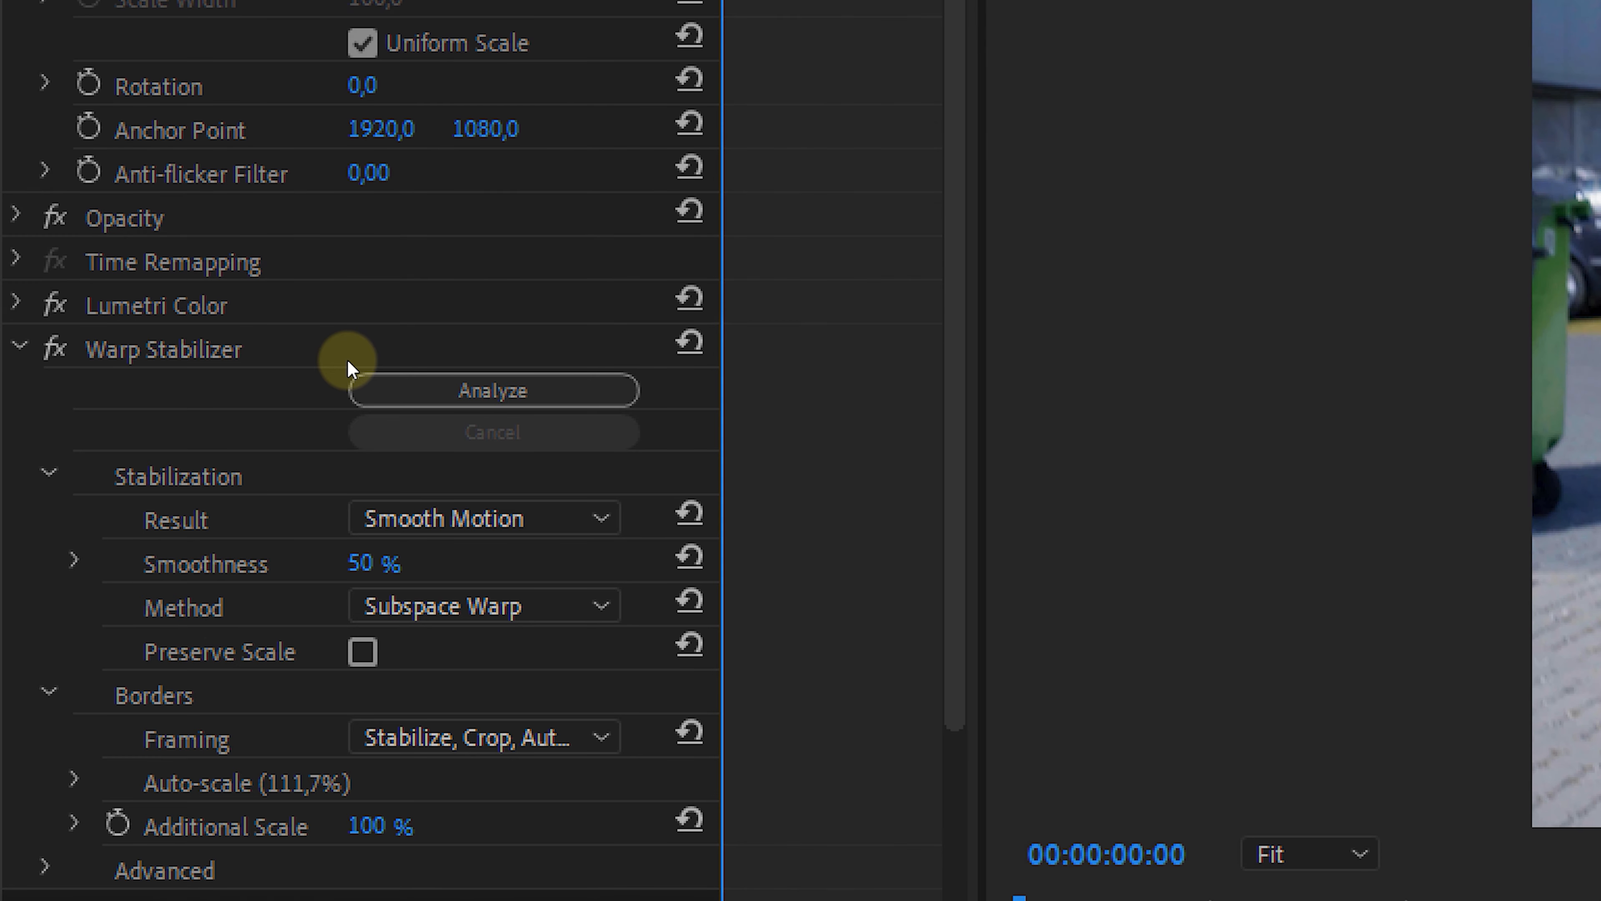
mouse_move(330, 547)
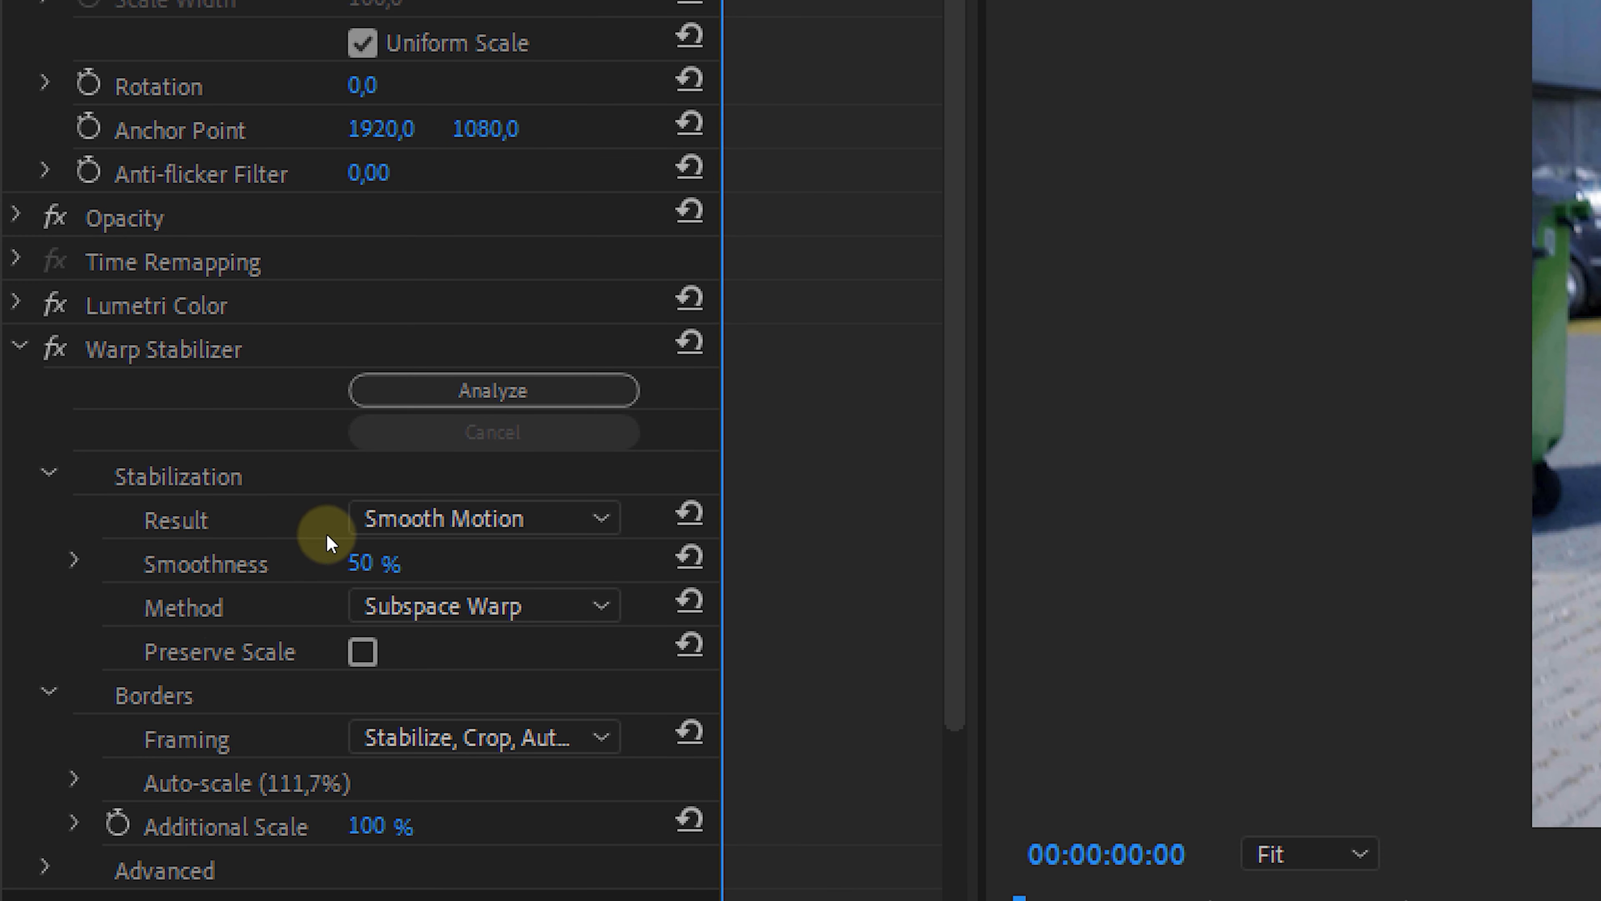
click(485, 517)
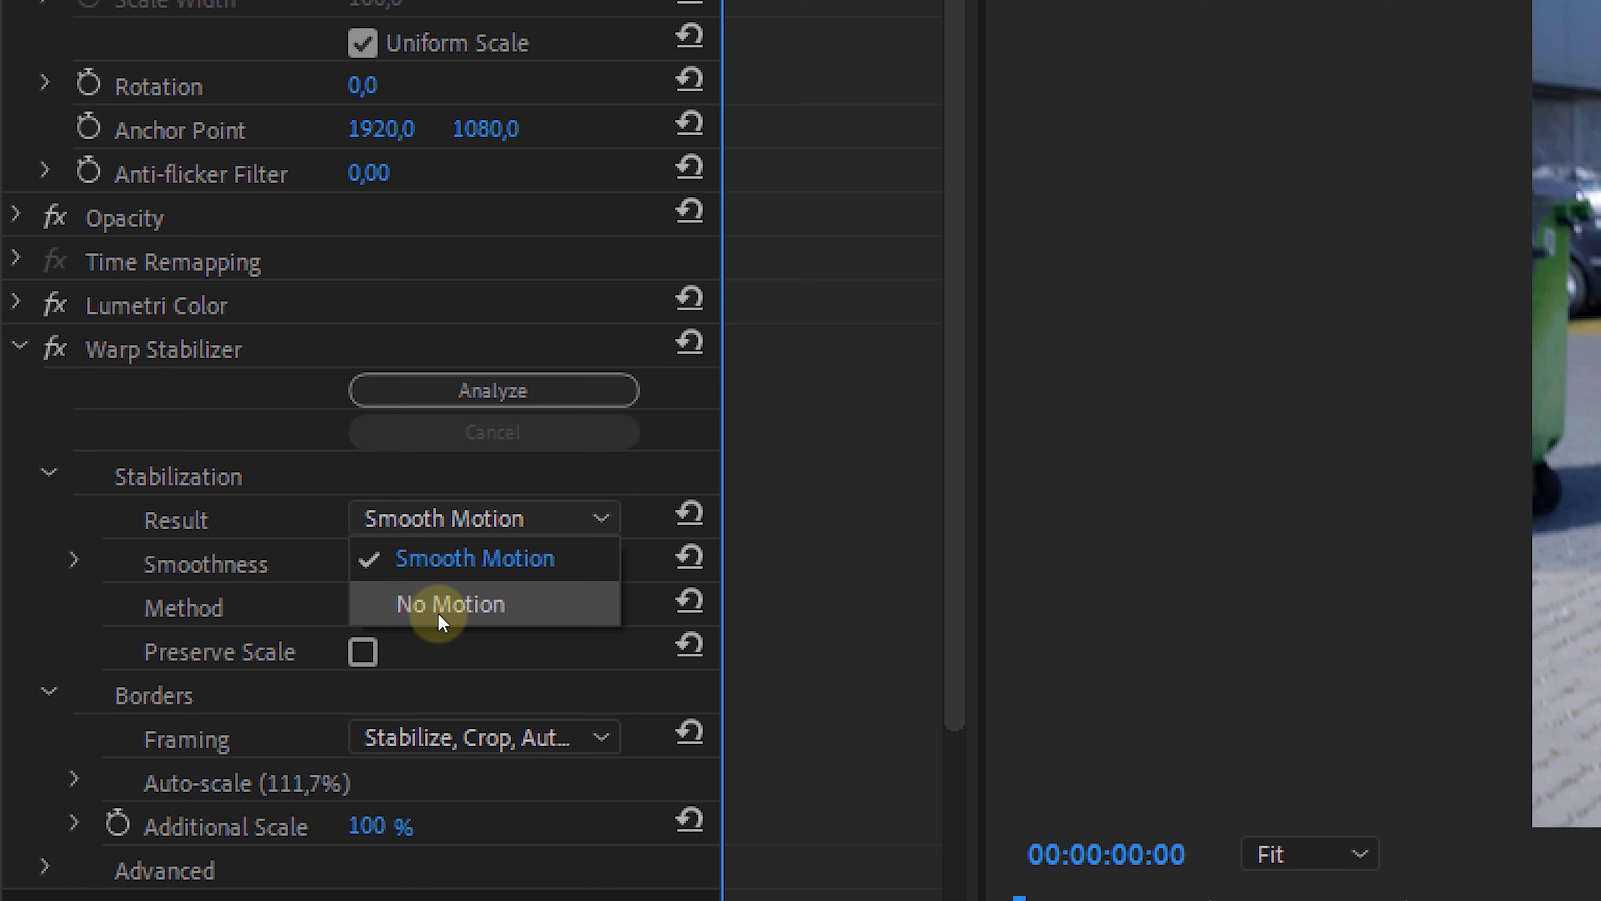
mouse_move(445, 568)
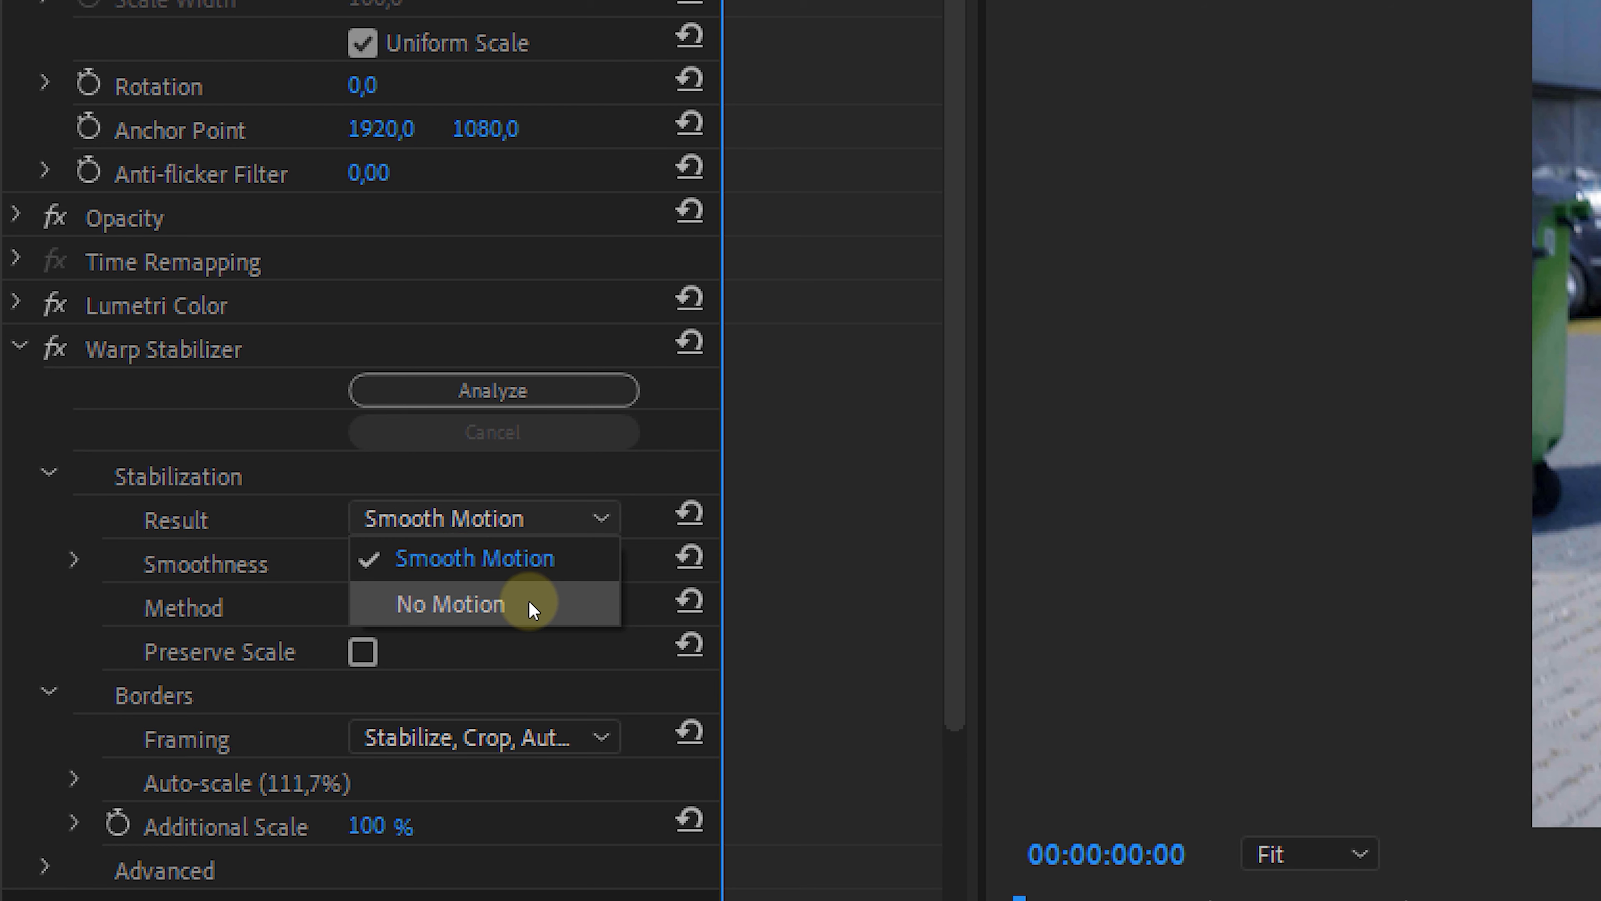
mouse_move(545, 615)
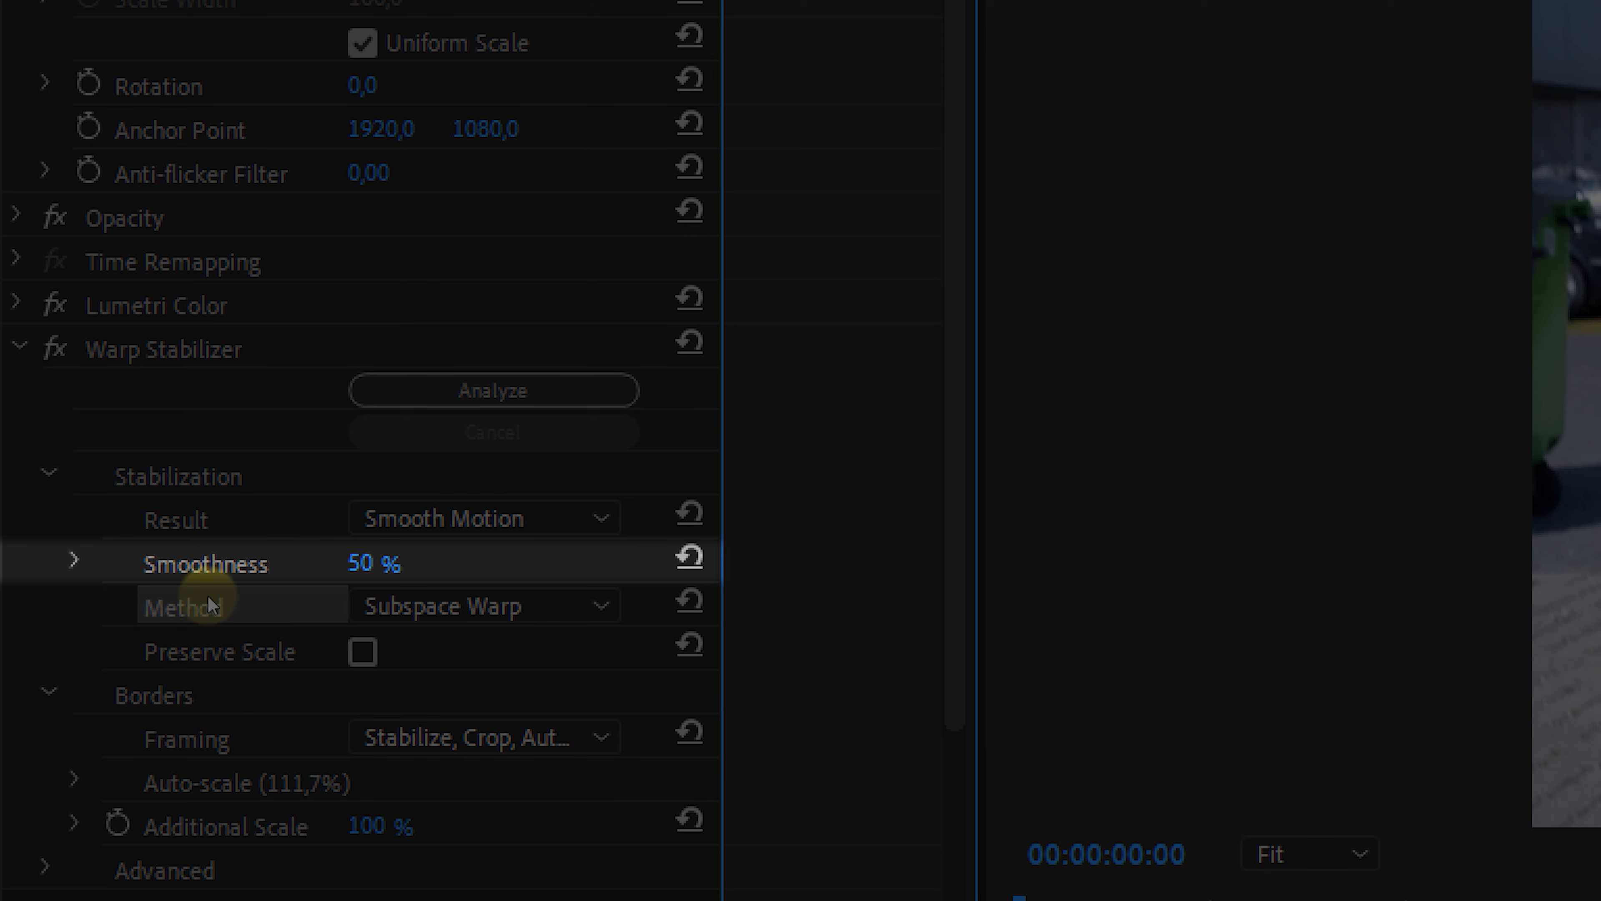
click(481, 605)
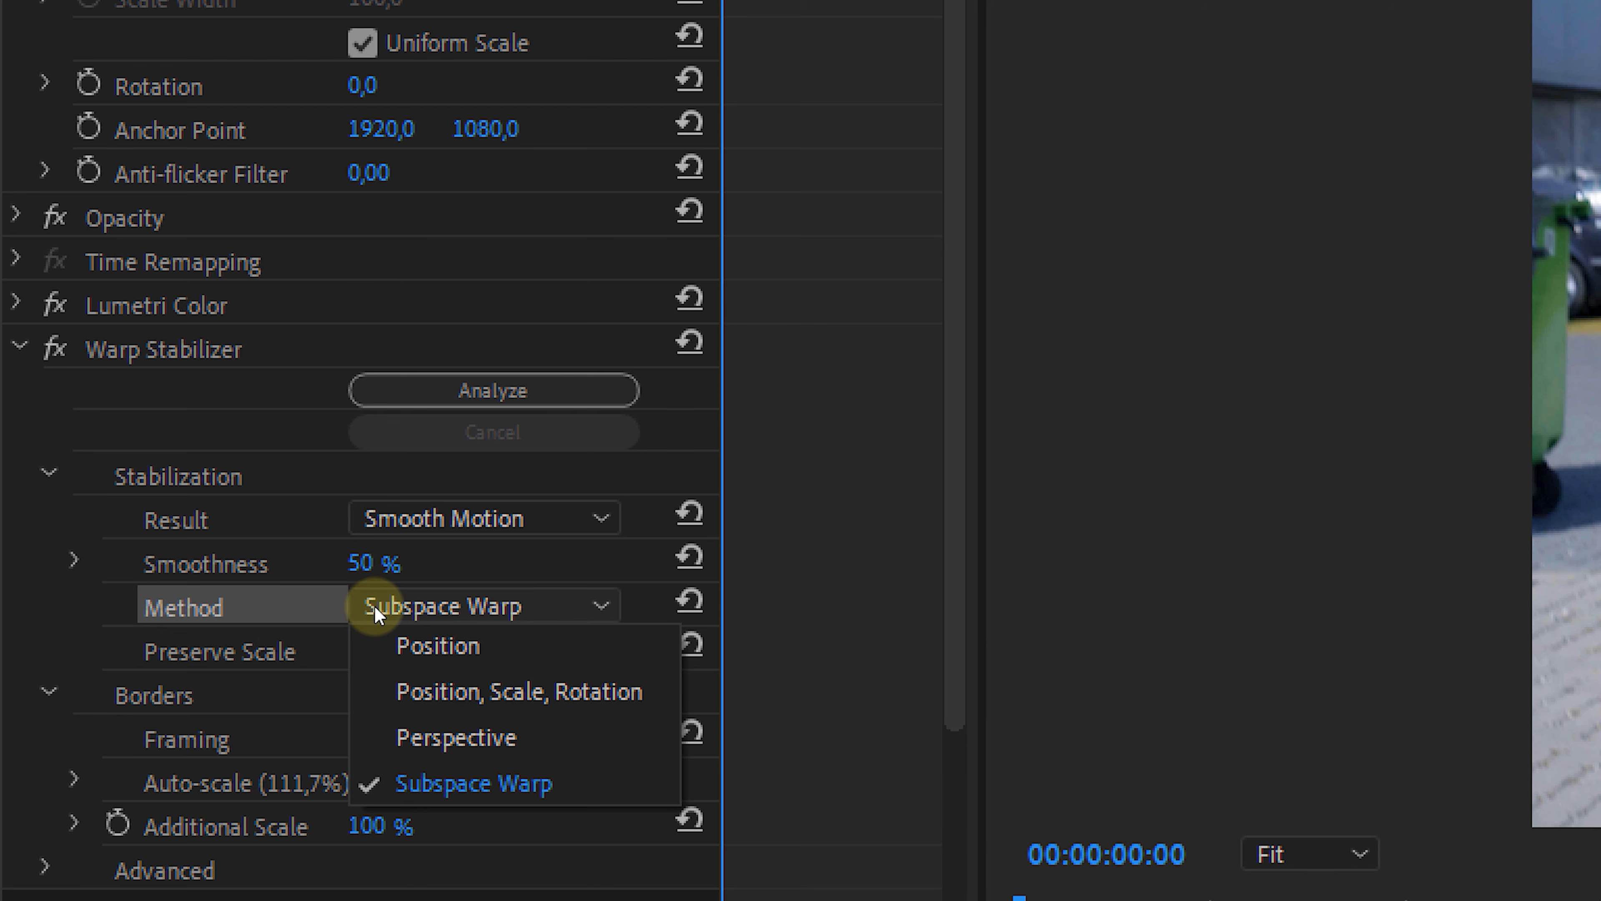
mouse_move(437, 671)
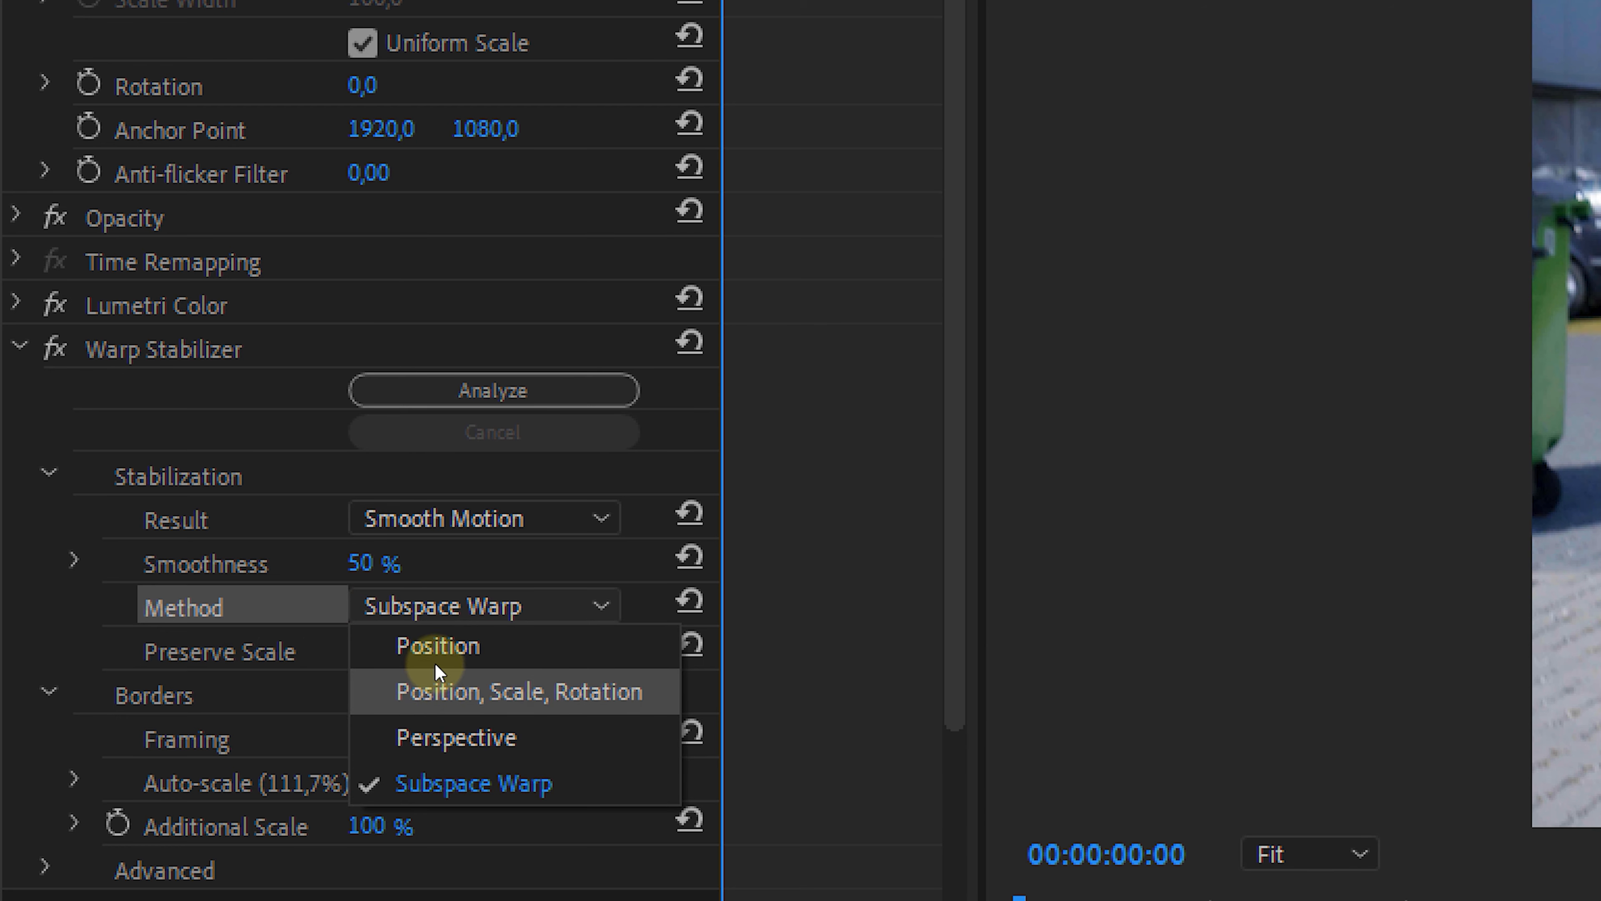
mouse_move(447, 780)
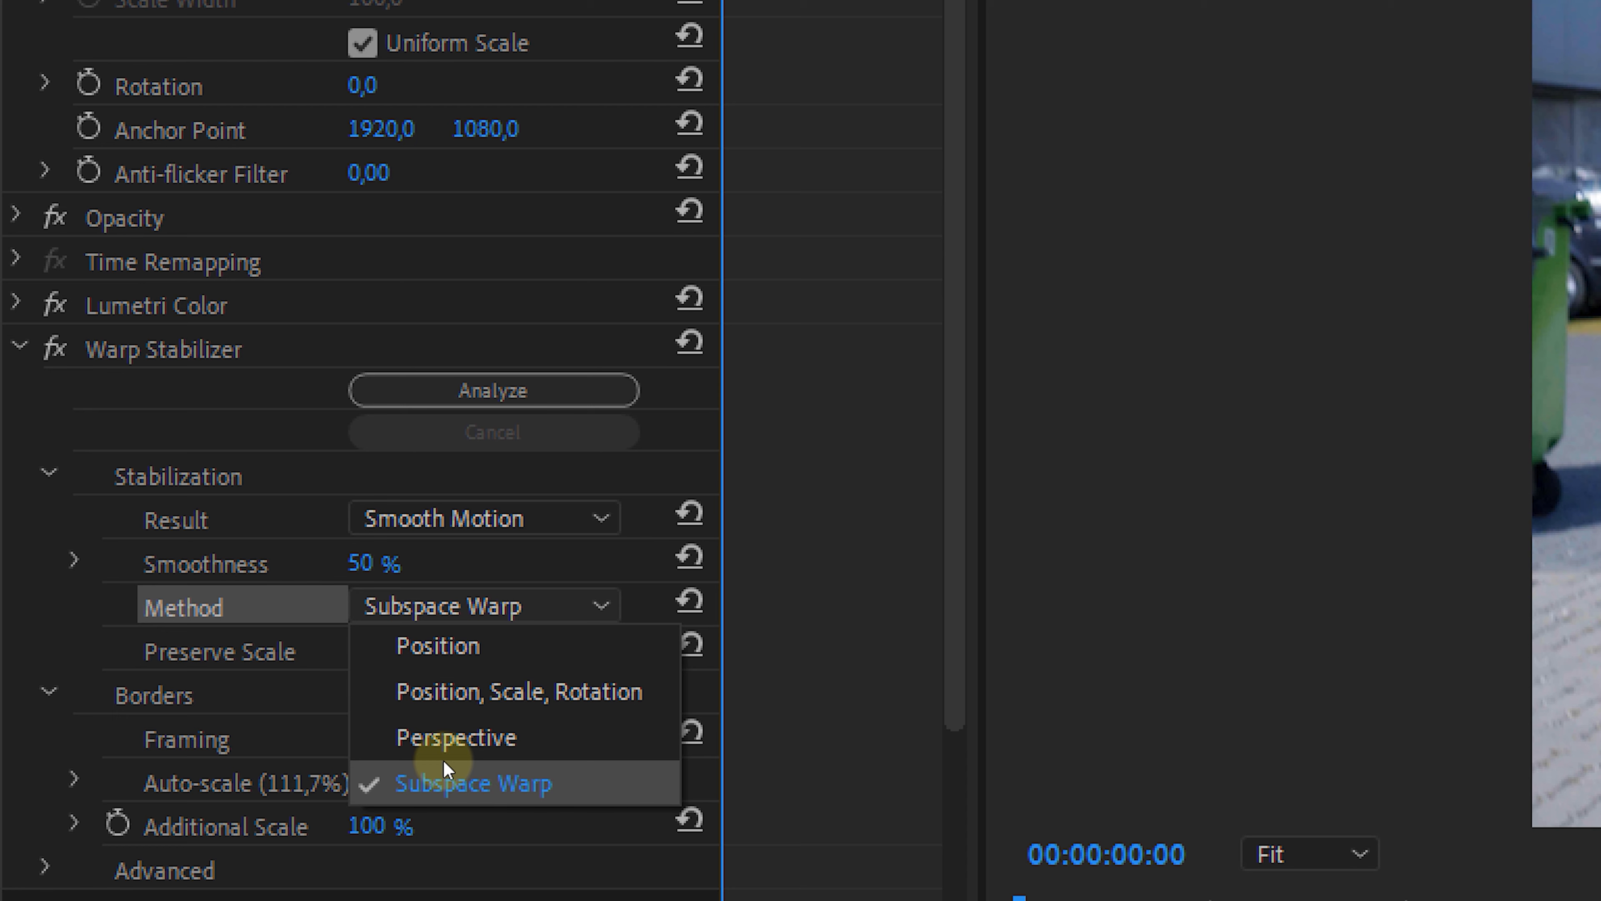
mouse_move(538, 781)
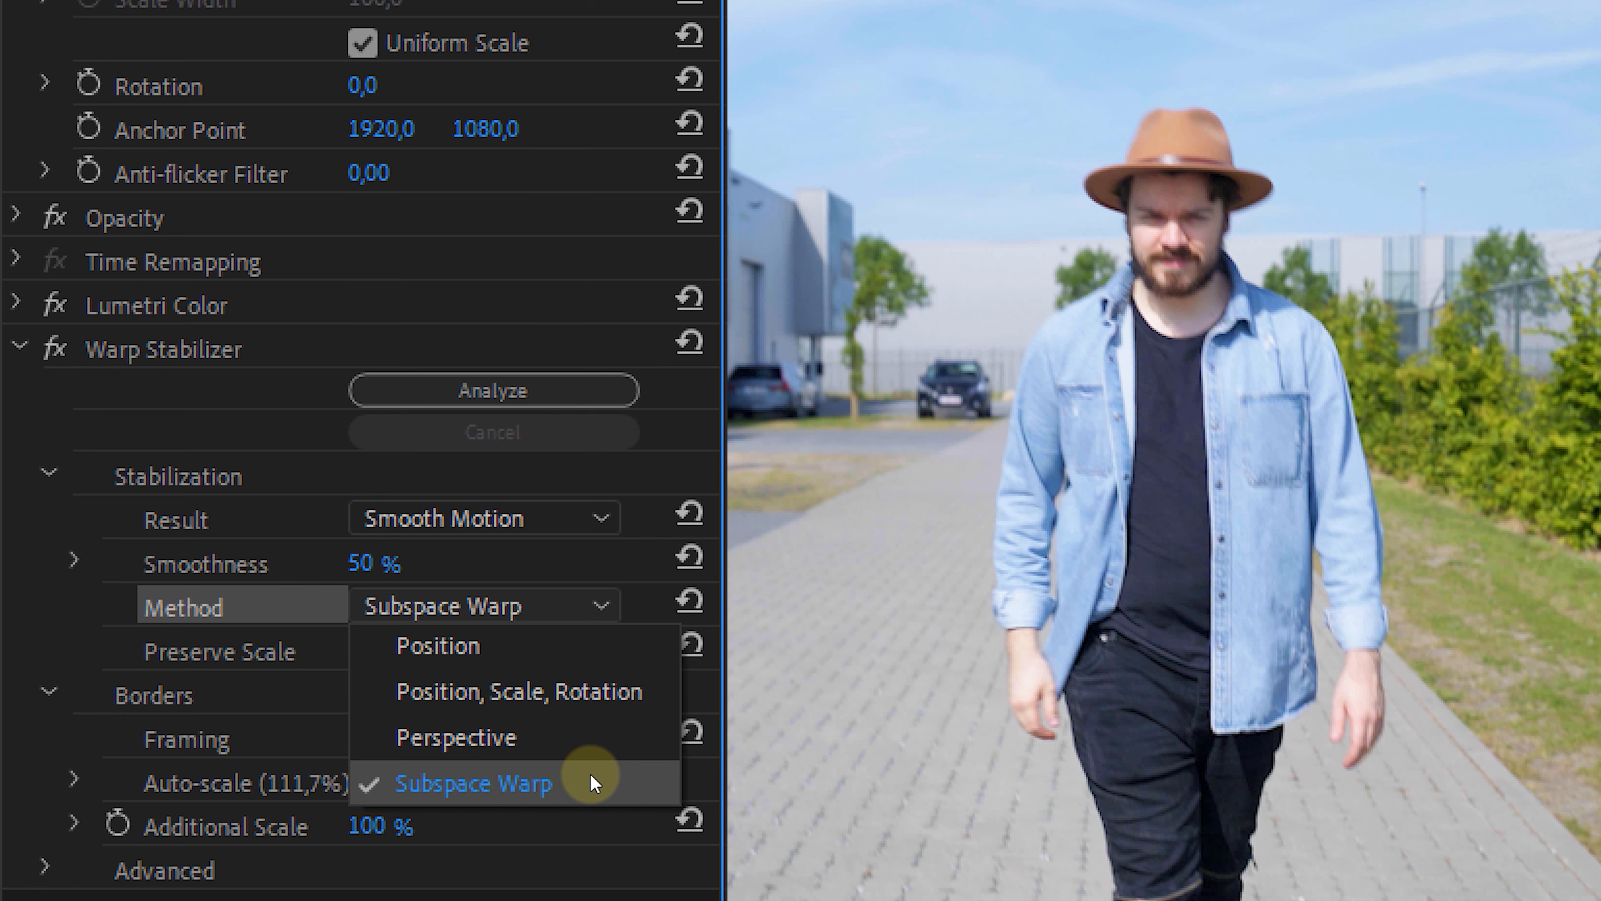
mouse_move(555, 718)
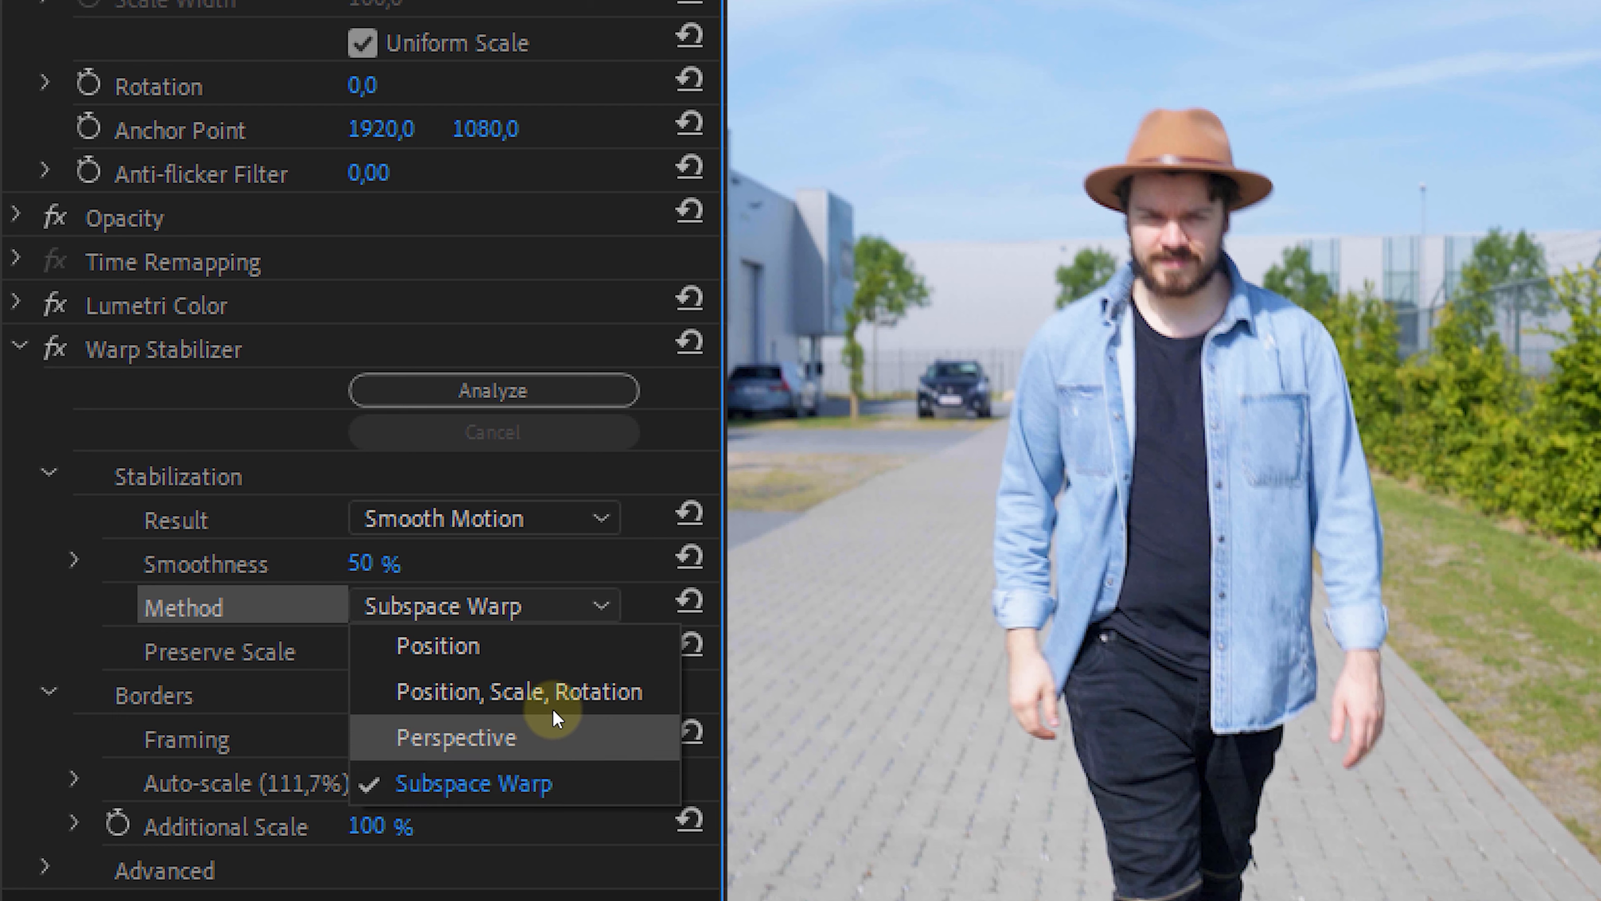
click(437, 645)
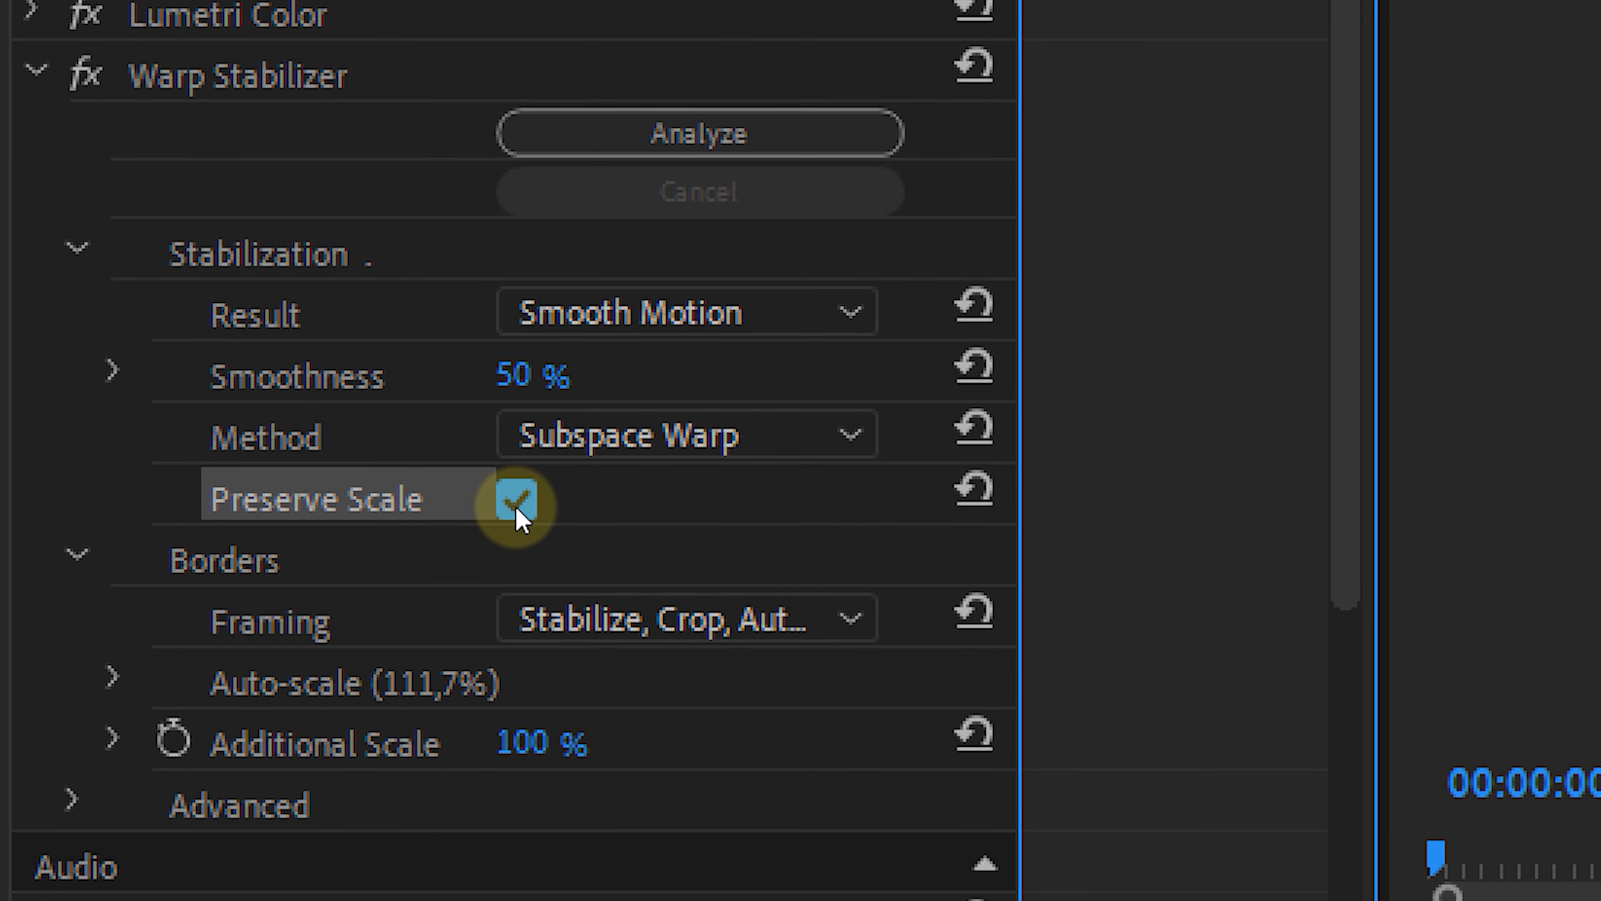
click(517, 501)
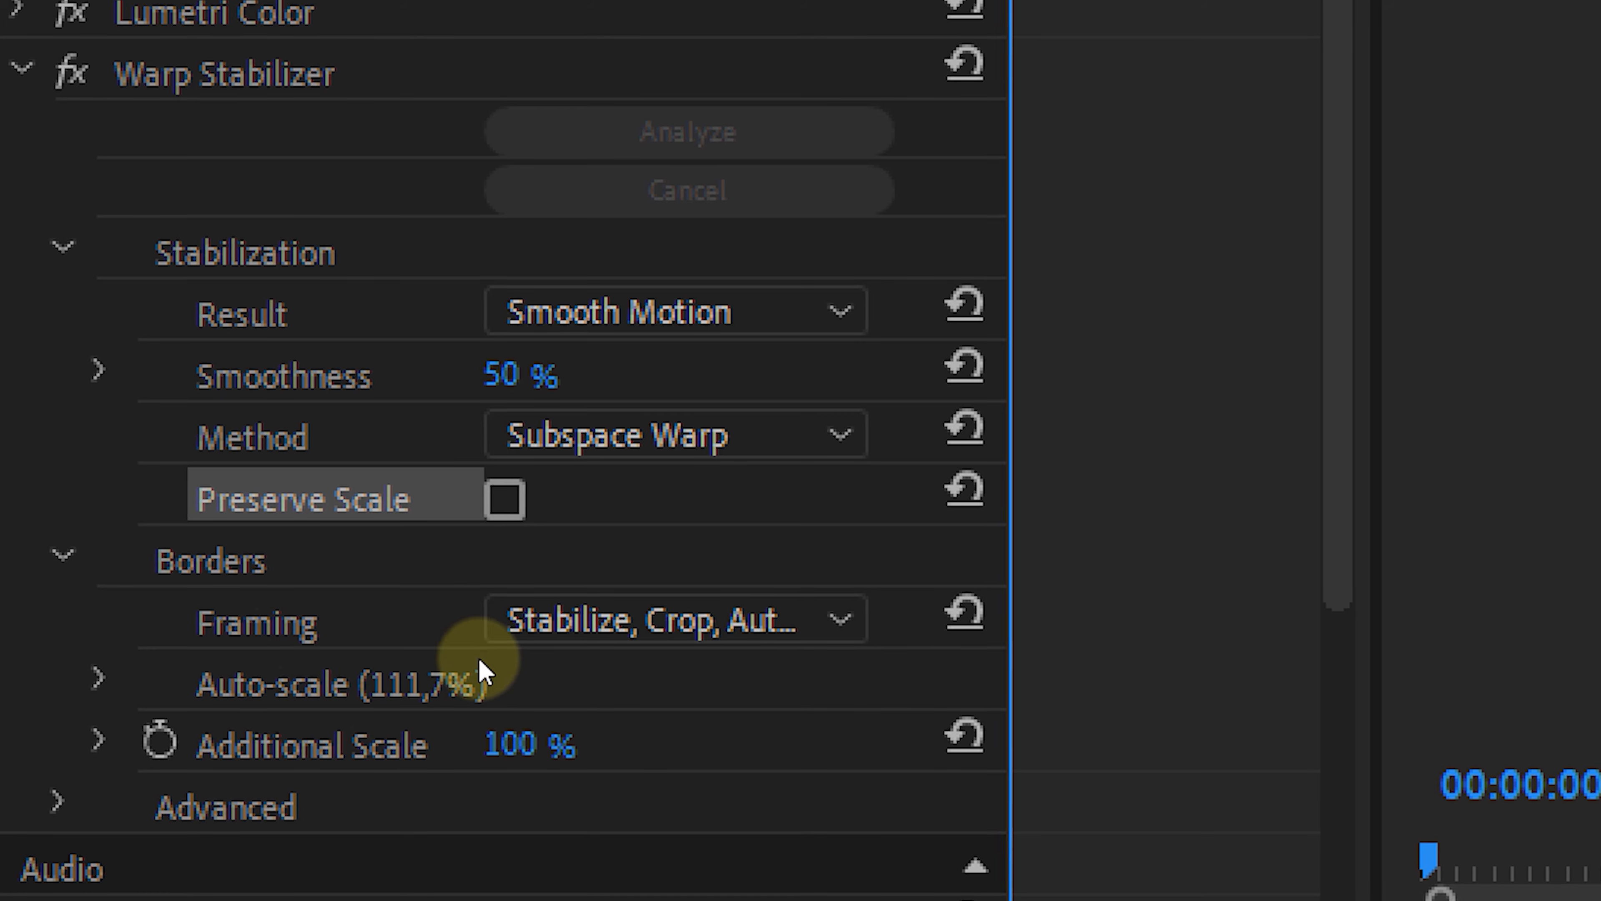
Try Stabilize Only framing, return to Stabilize, Crop, Auto-scale, and expand the Advanced settings
scroll(down, 3)
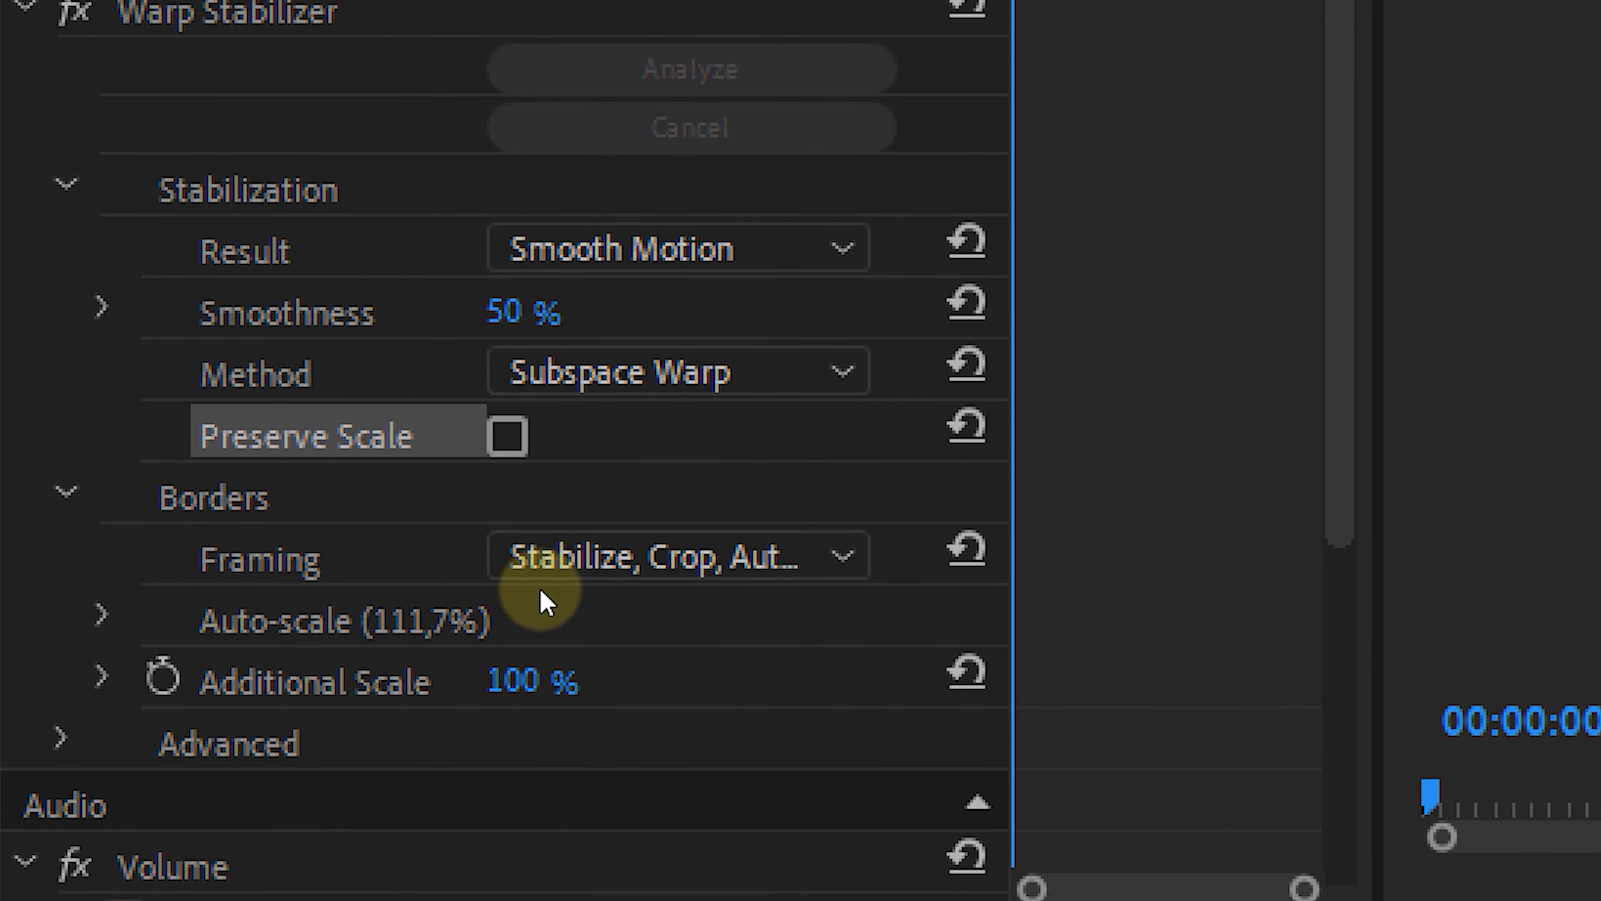
click(650, 563)
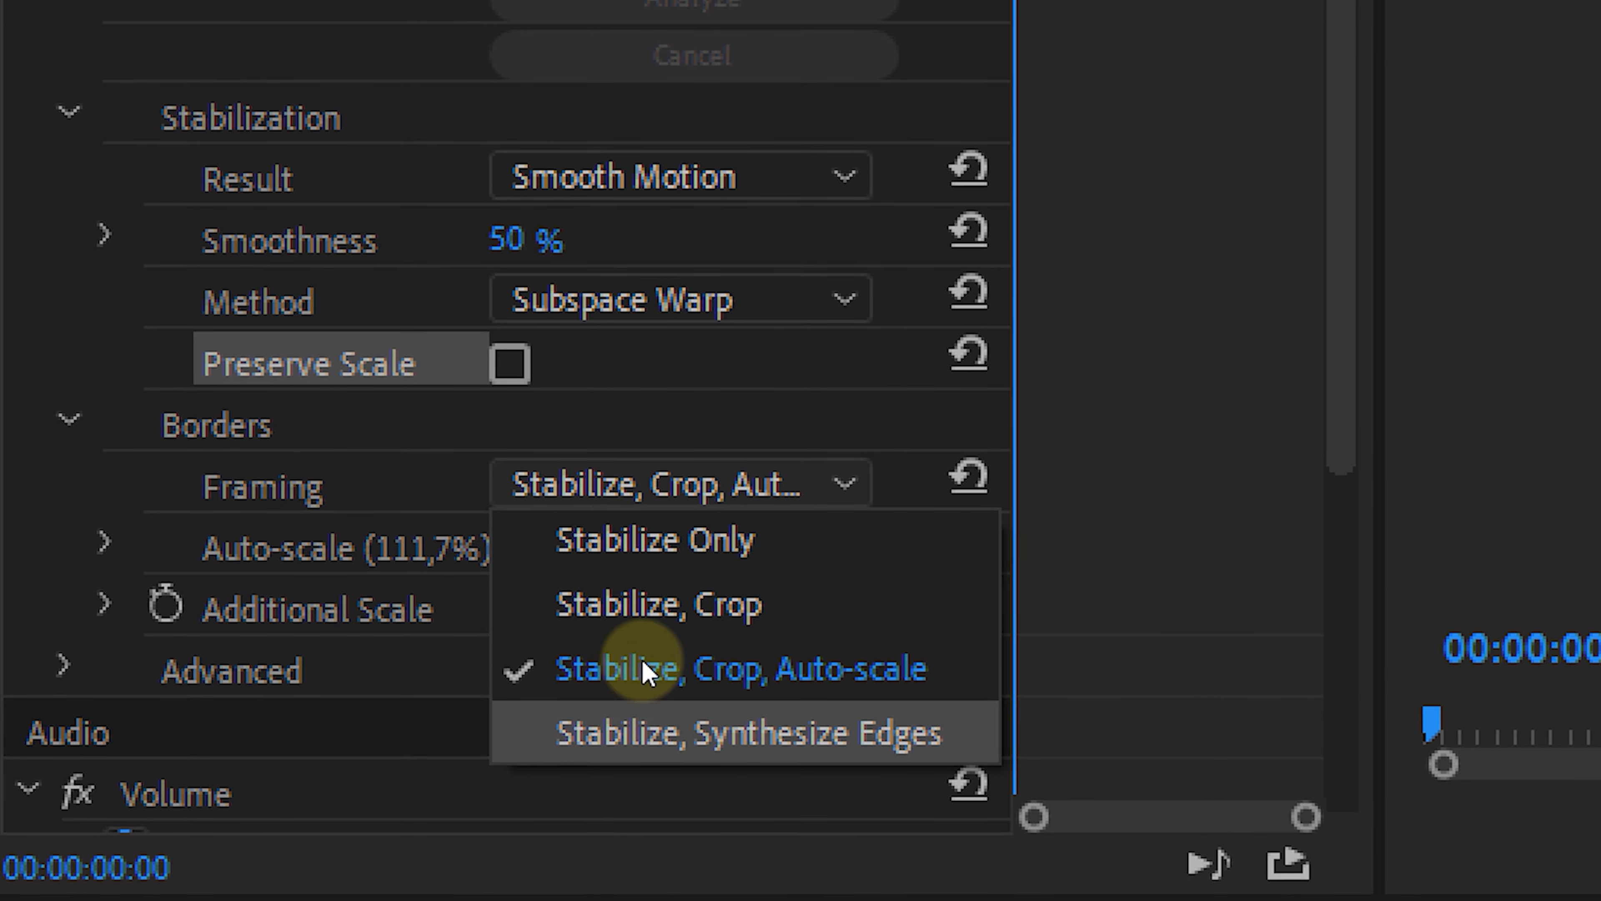
mouse_move(643, 547)
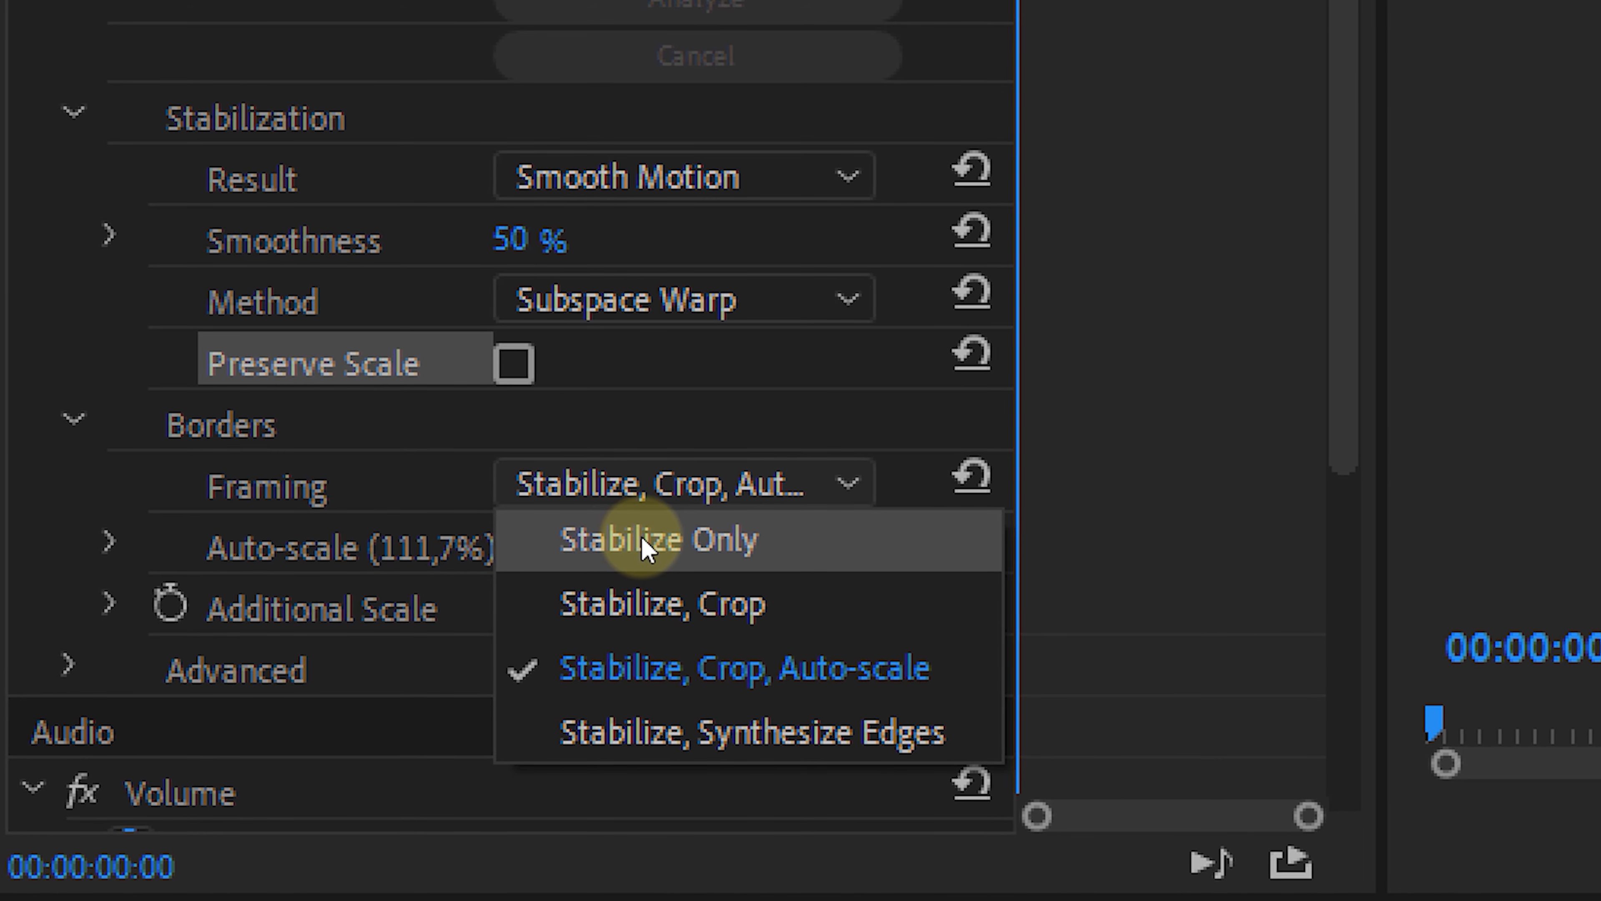
mouse_move(730, 679)
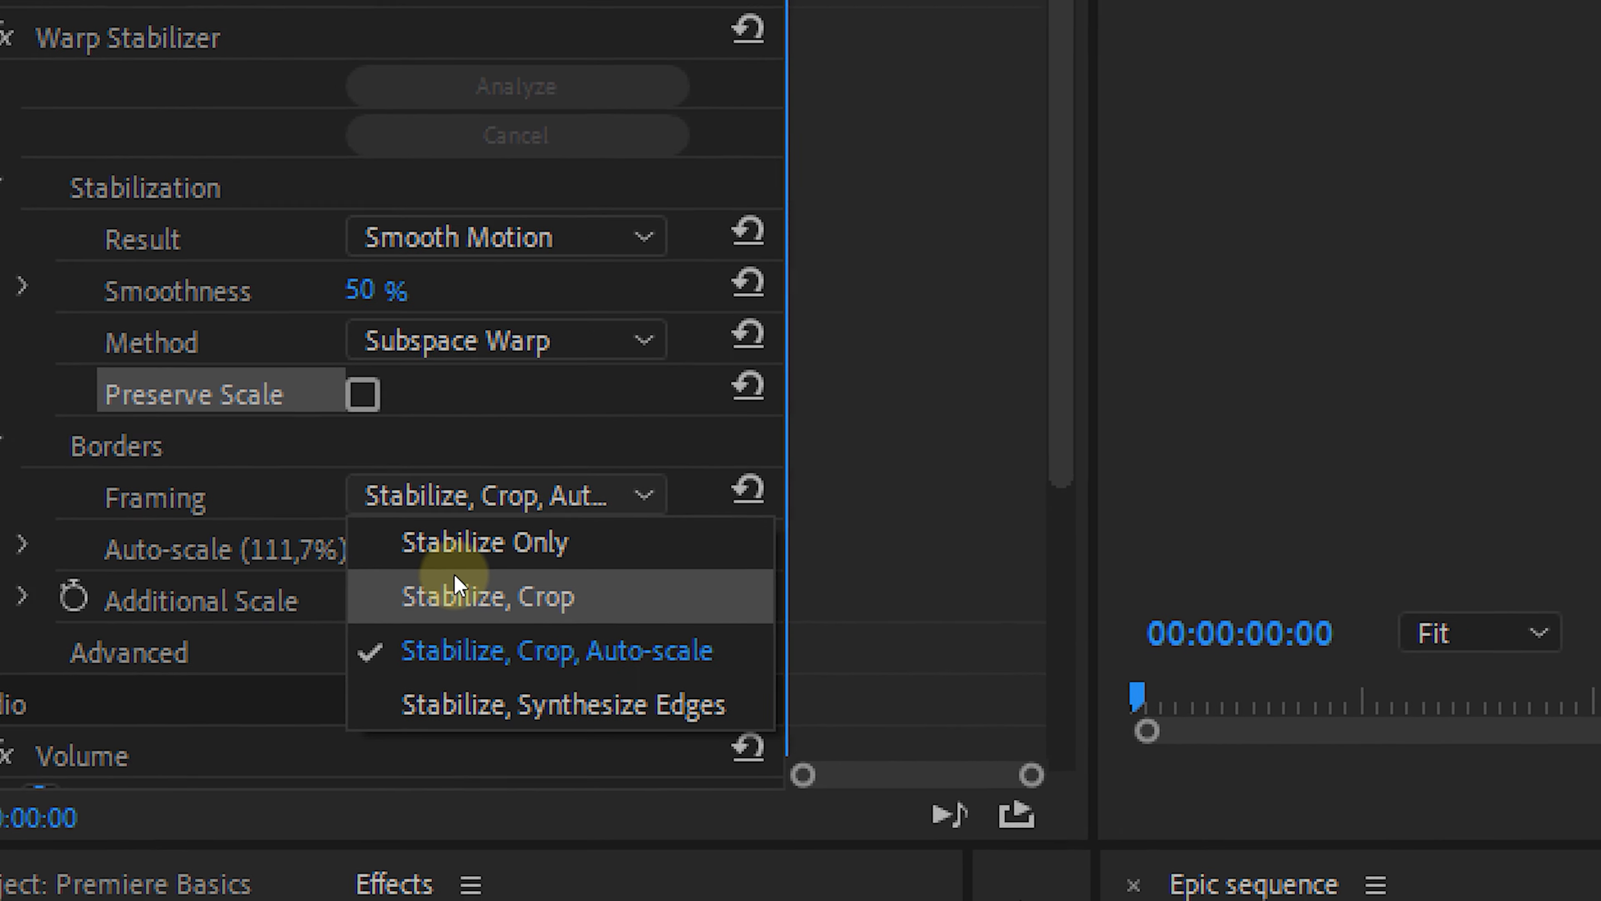
click(460, 541)
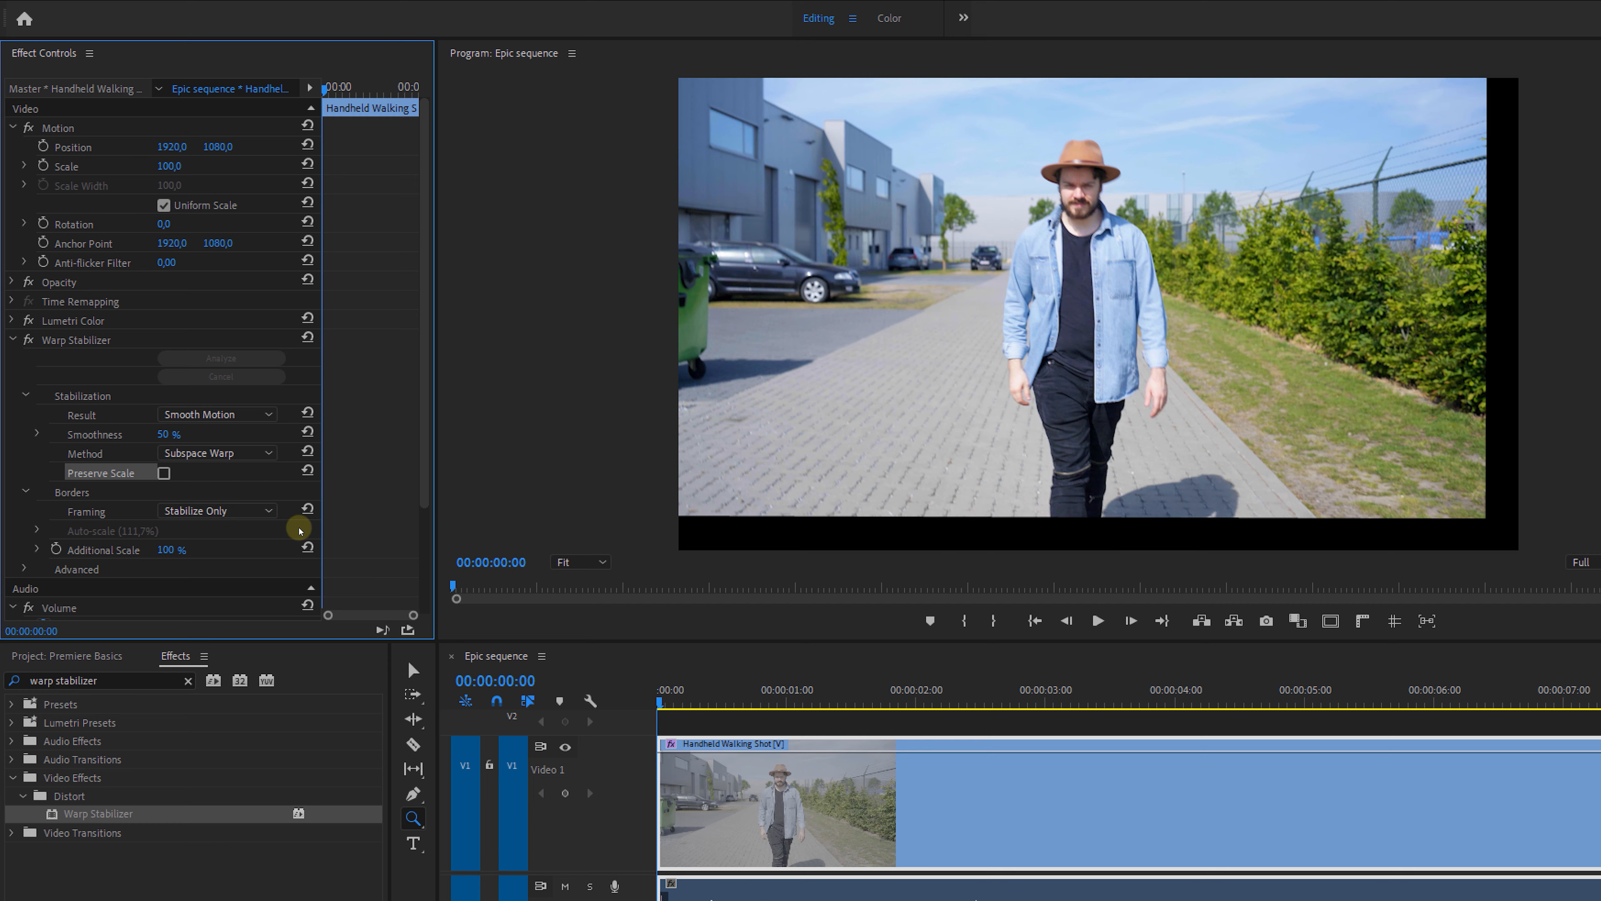
click(216, 510)
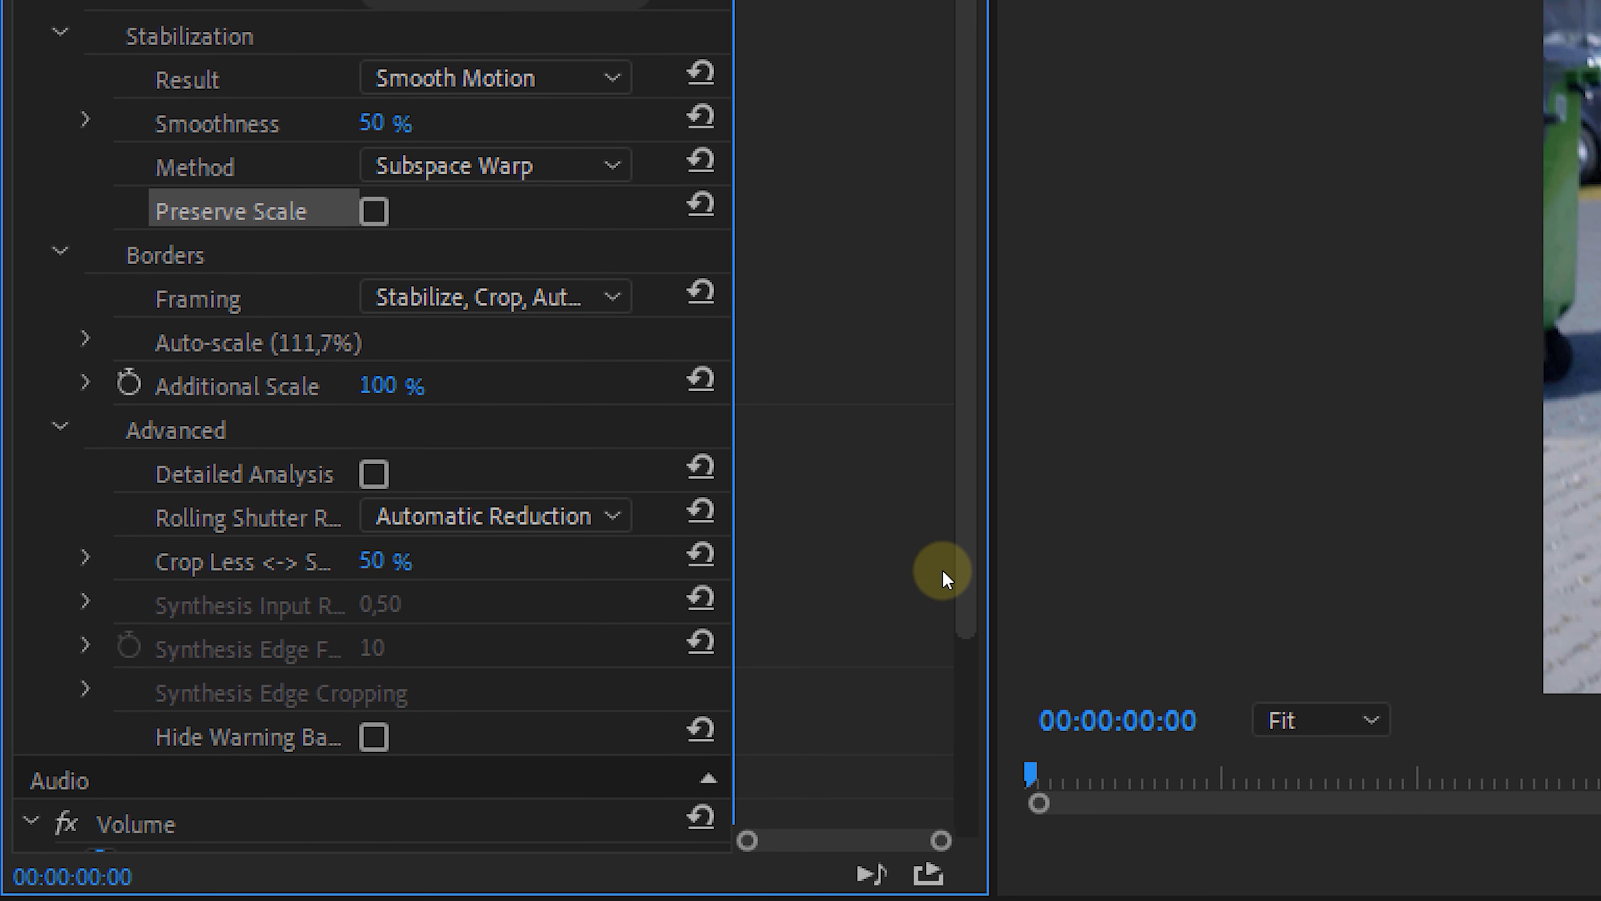
mouse_move(901, 601)
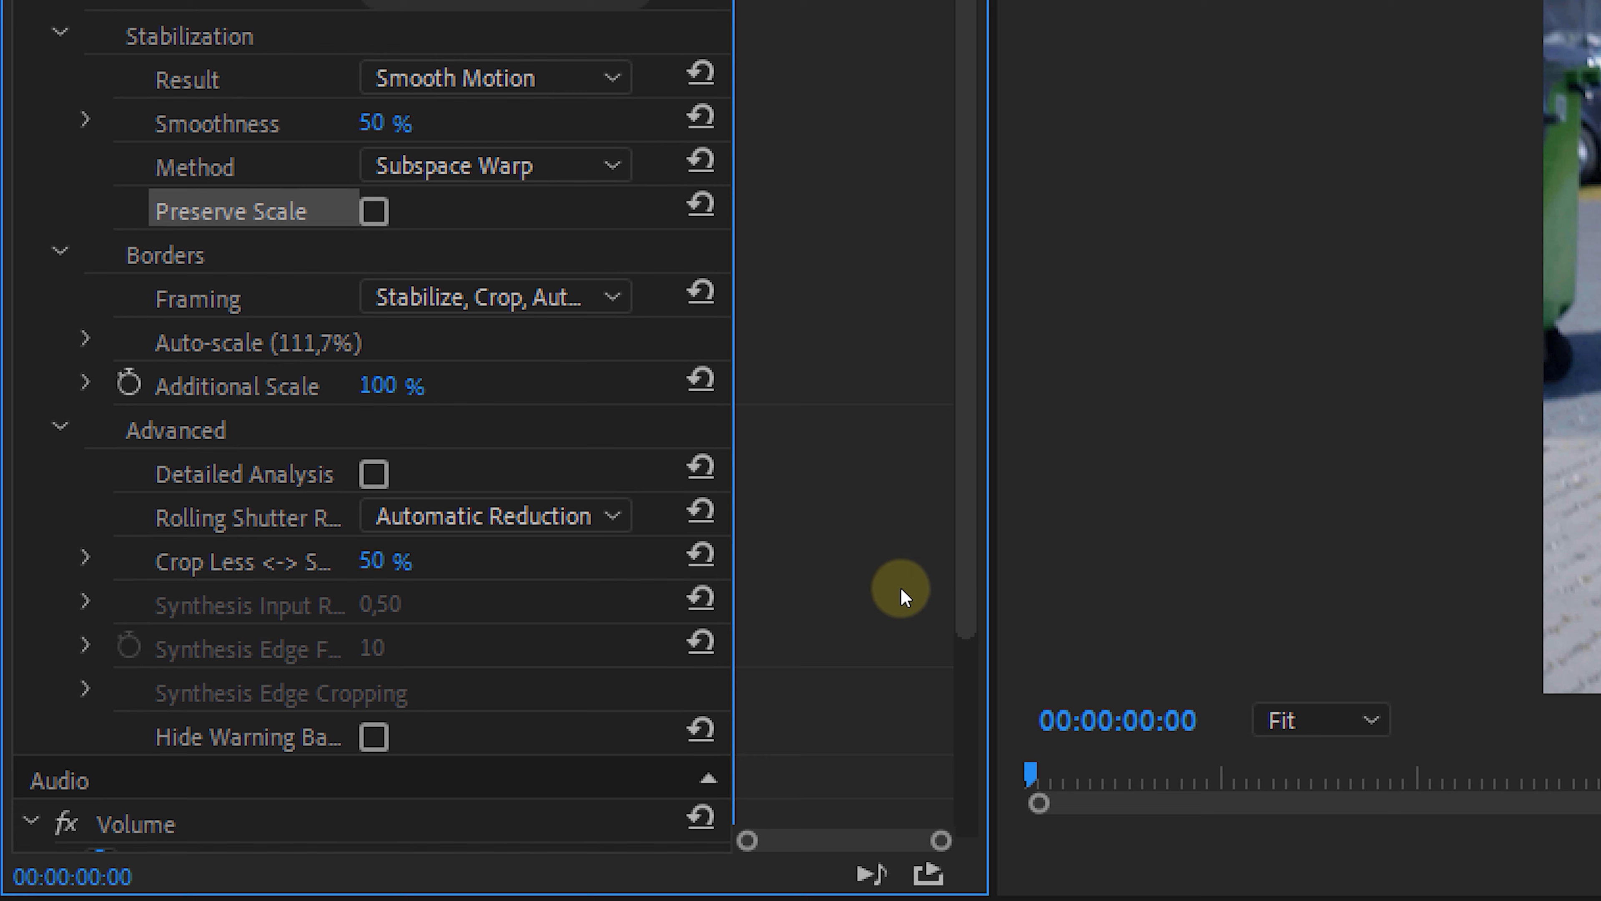
mouse_move(703, 557)
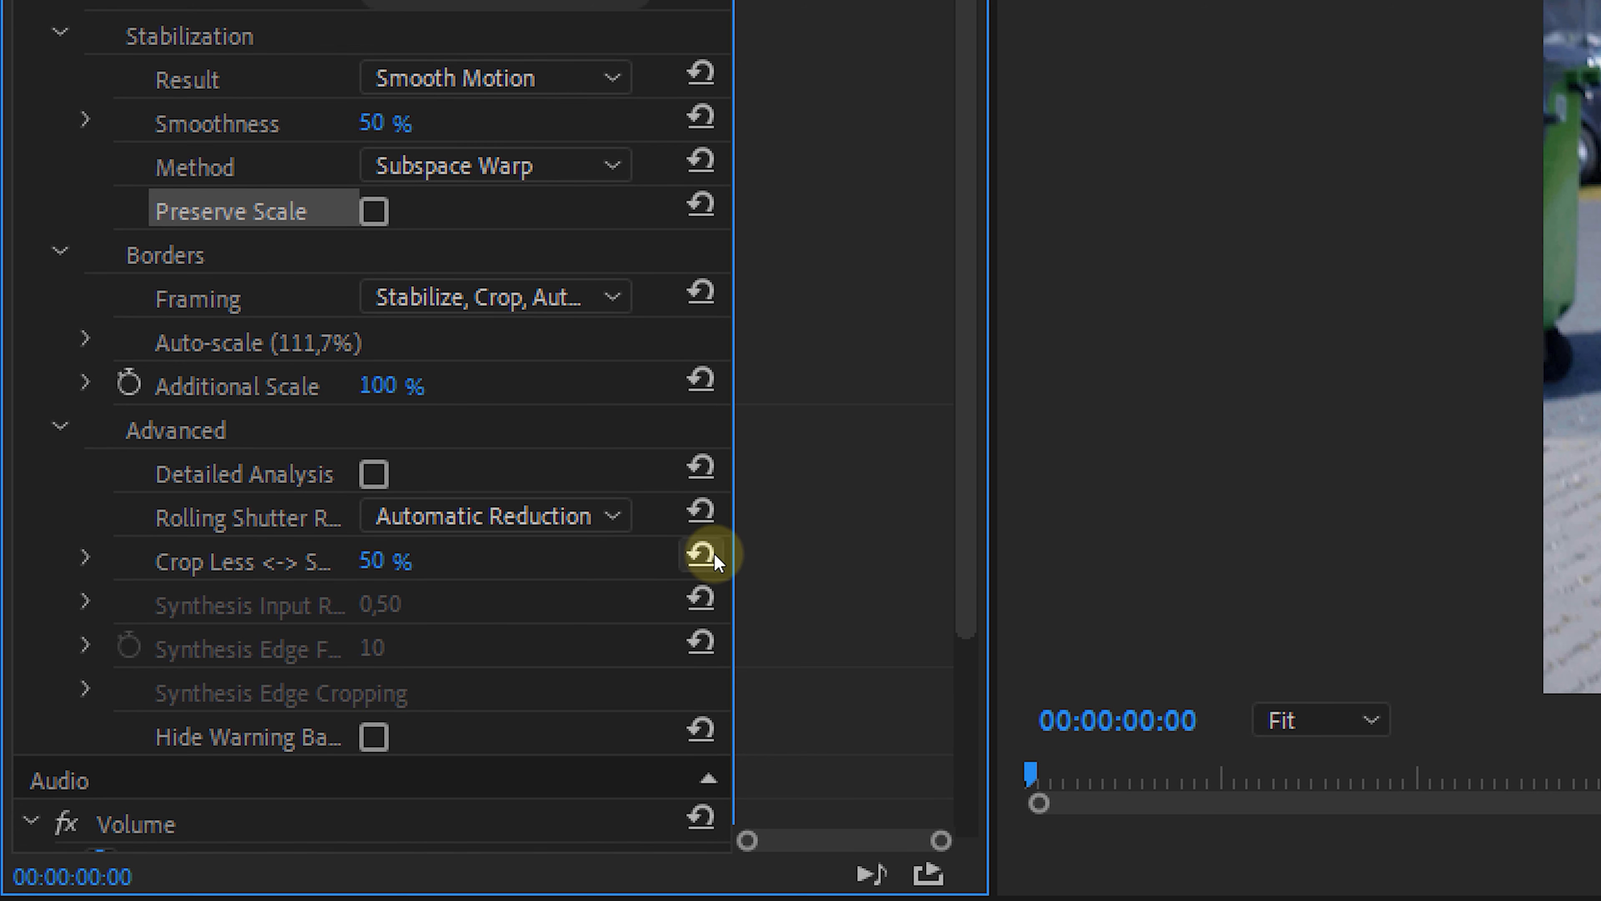